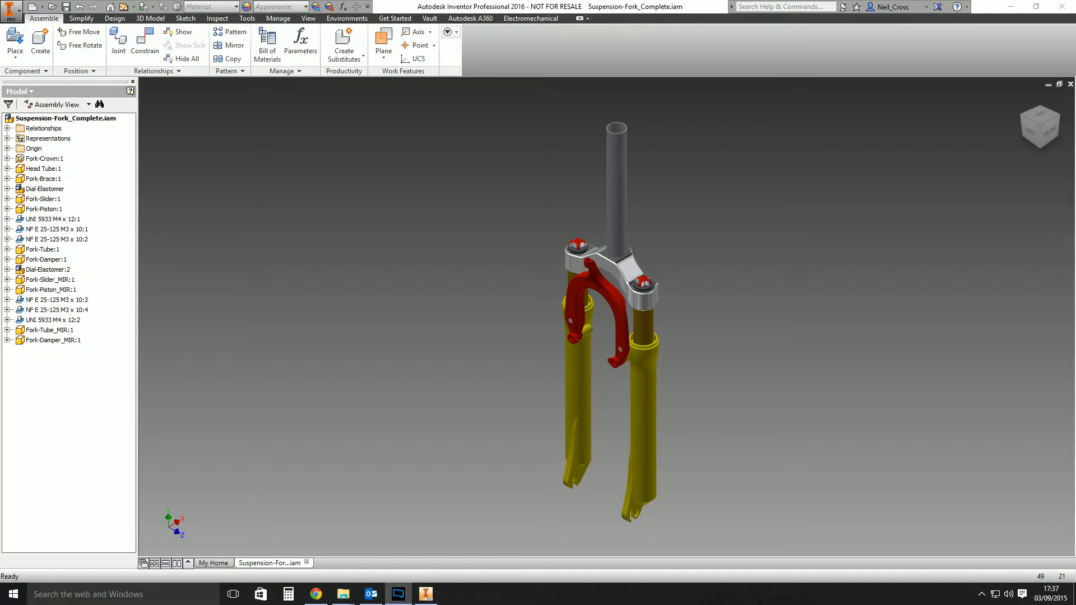
mouse_move(717, 178)
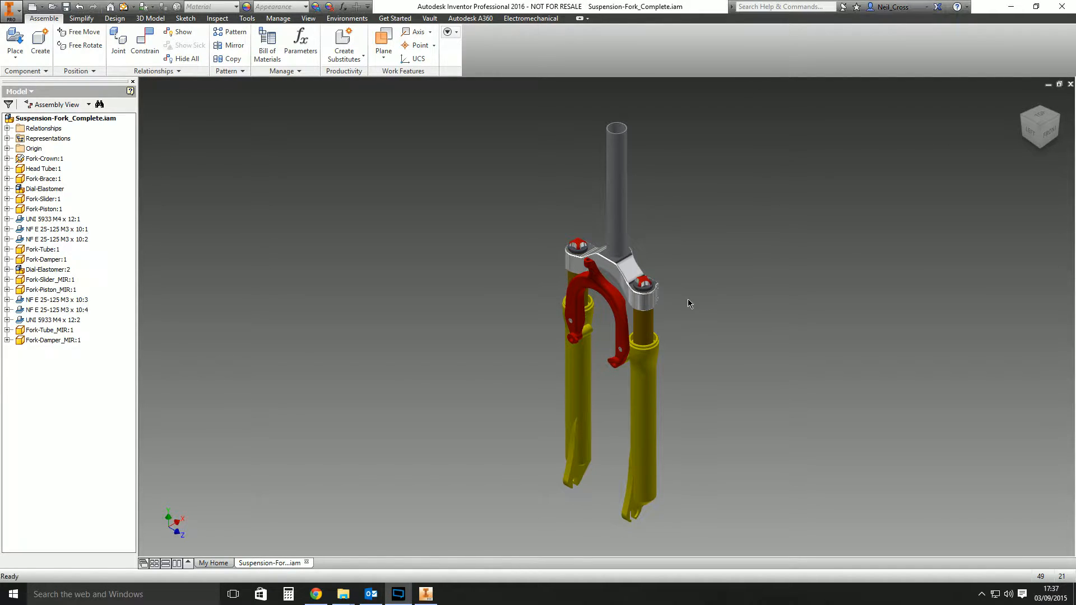
- Place an assembly constraint on the fork tube by picking its two geometries
left_click(145, 45)
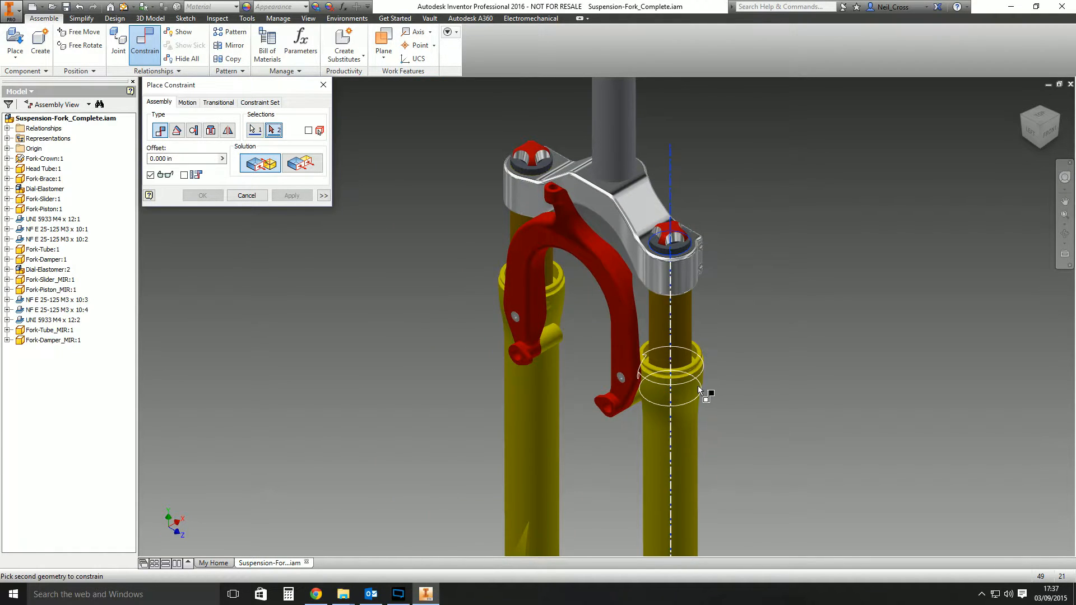
left_click(246, 195)
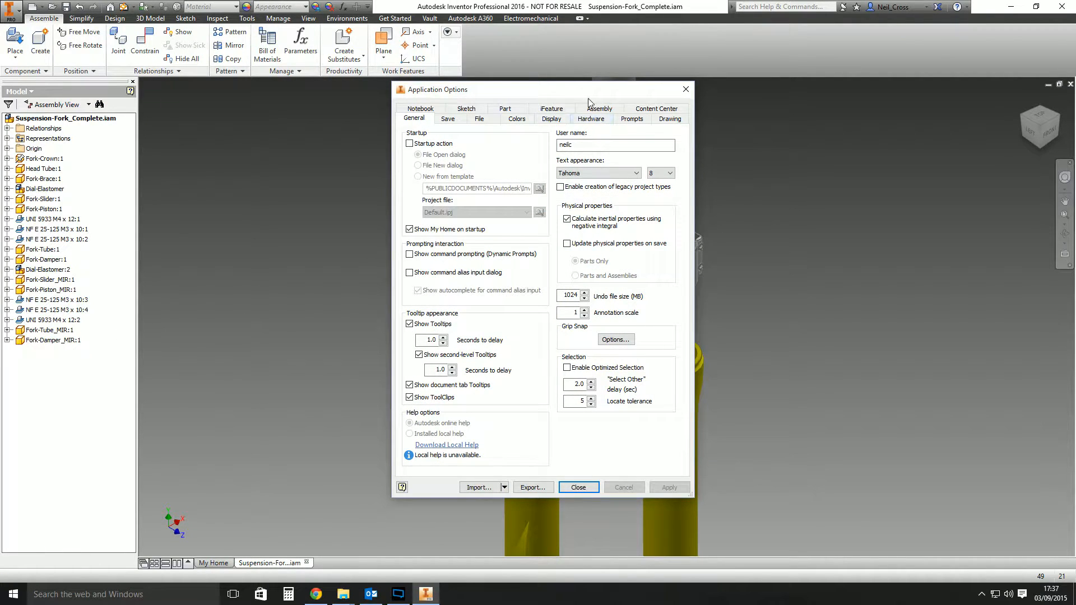
- Confirm 'Relationship audio notification' is on in the Assembly options and close them
left_click(598, 118)
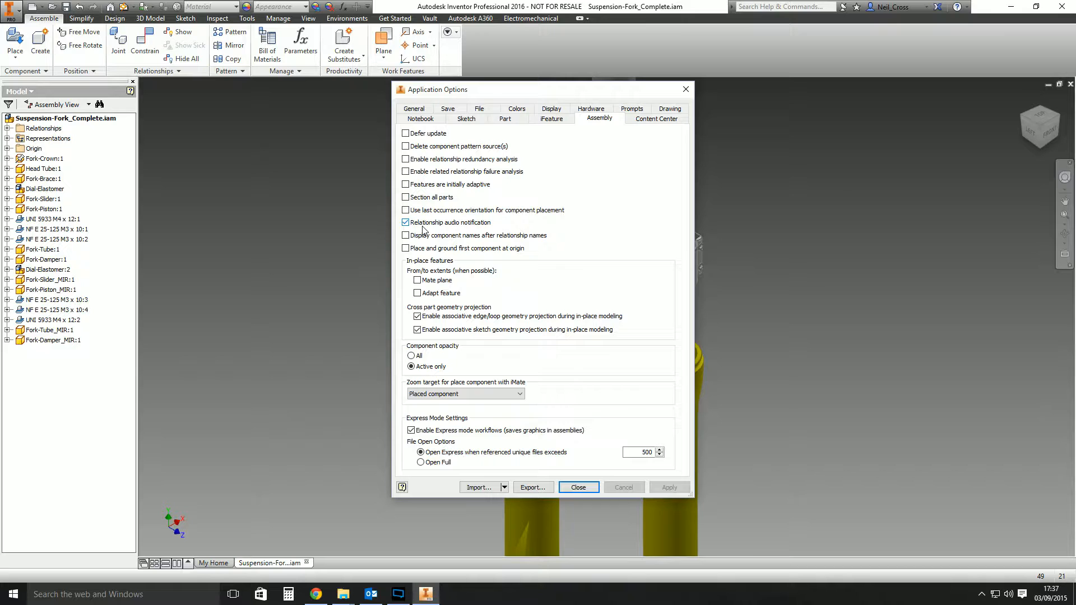
left_click(577, 487)
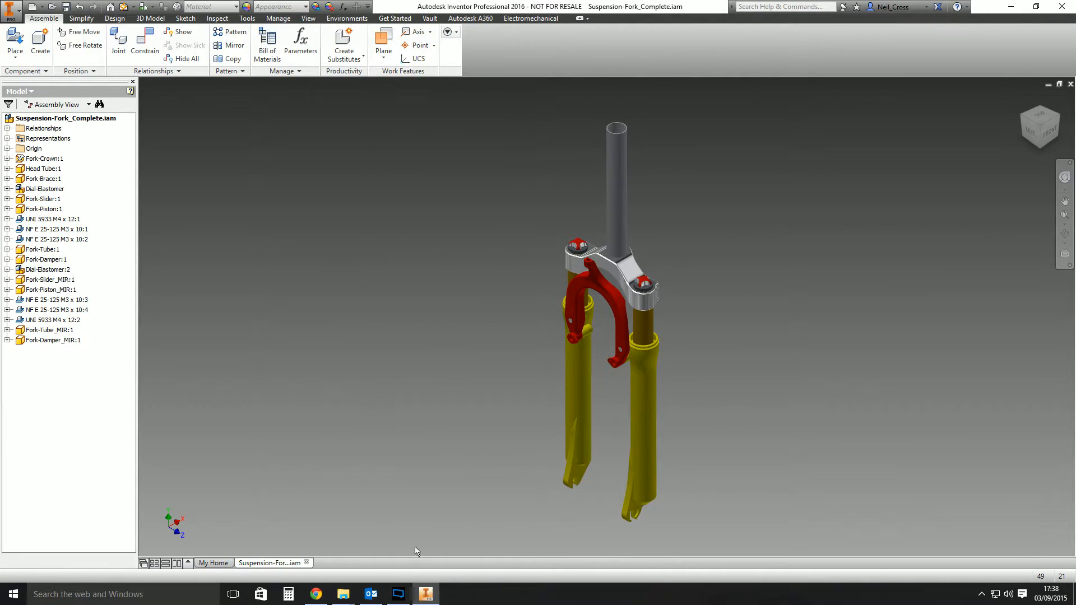
mouse_move(342, 594)
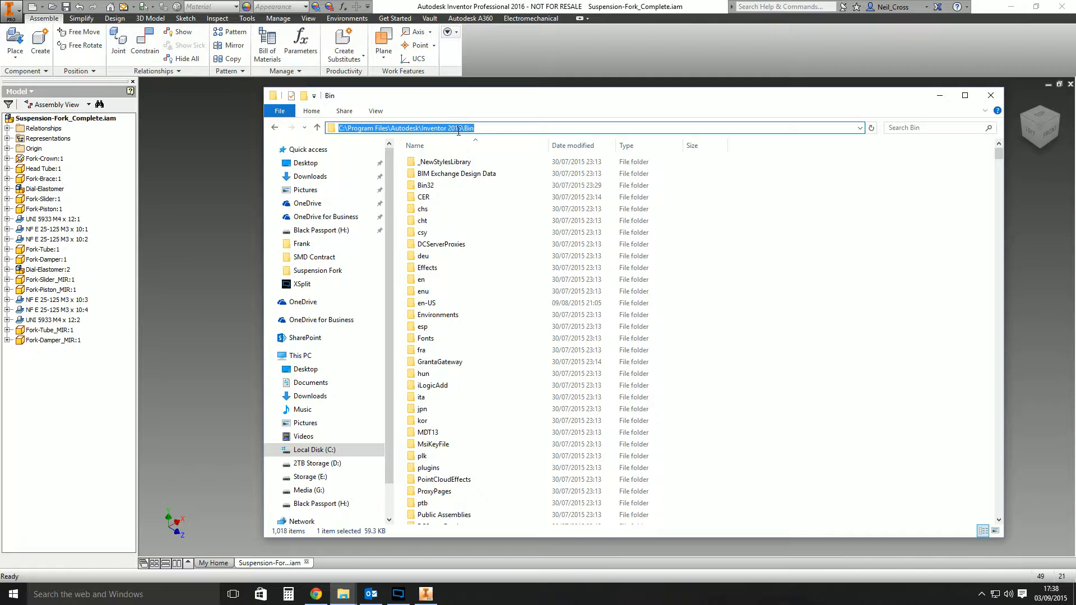
- Rename the original to connect.wav.old and move the desktop Connect.wav into Inventor's Bin folder
left_click(437, 314)
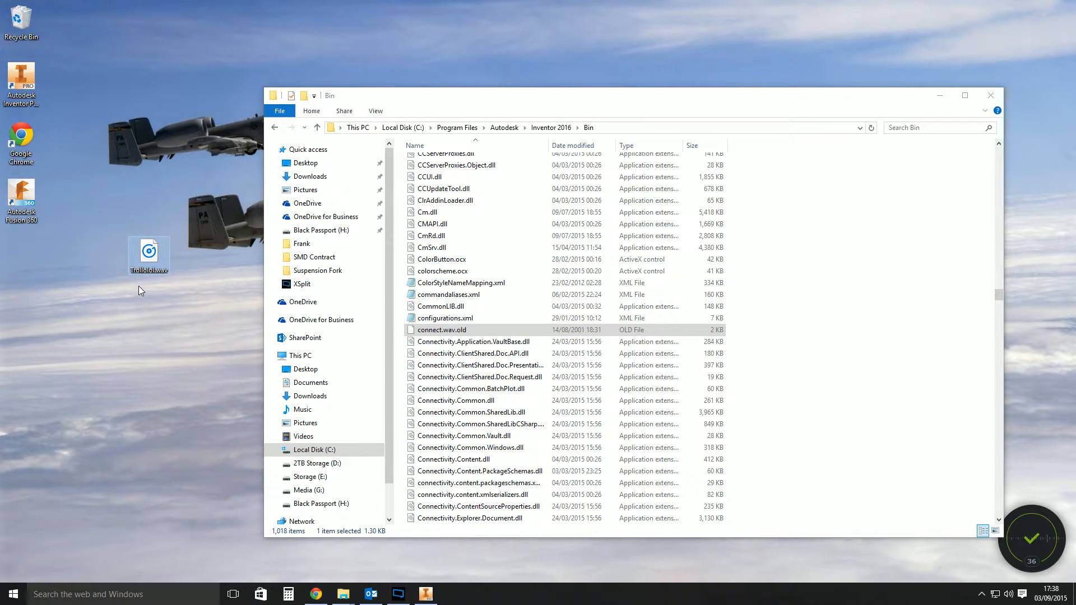
mouse_move(145, 280)
type("Connect")
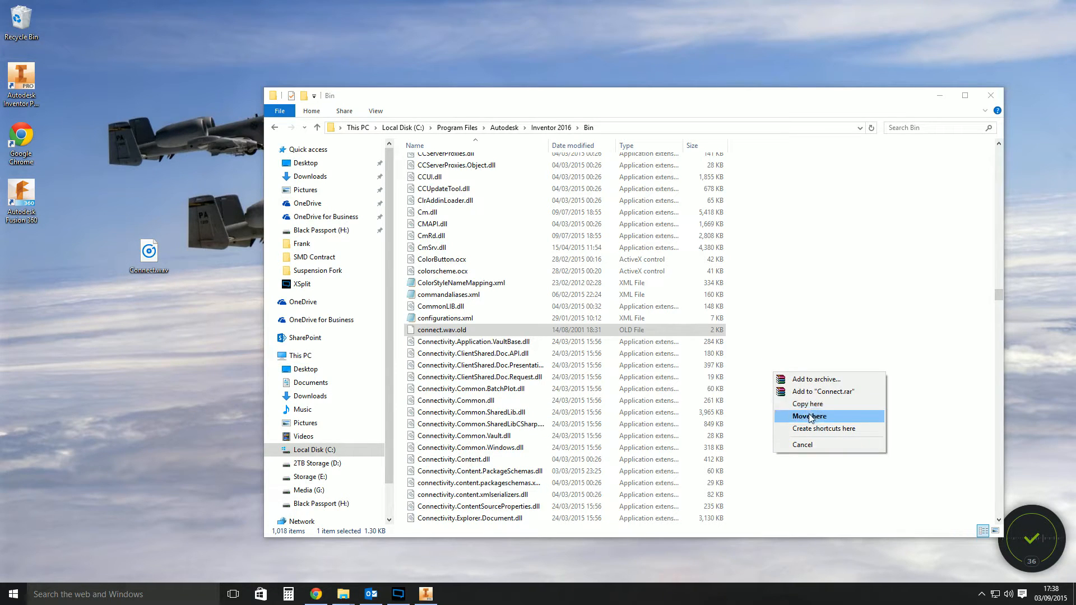
left_click(810, 416)
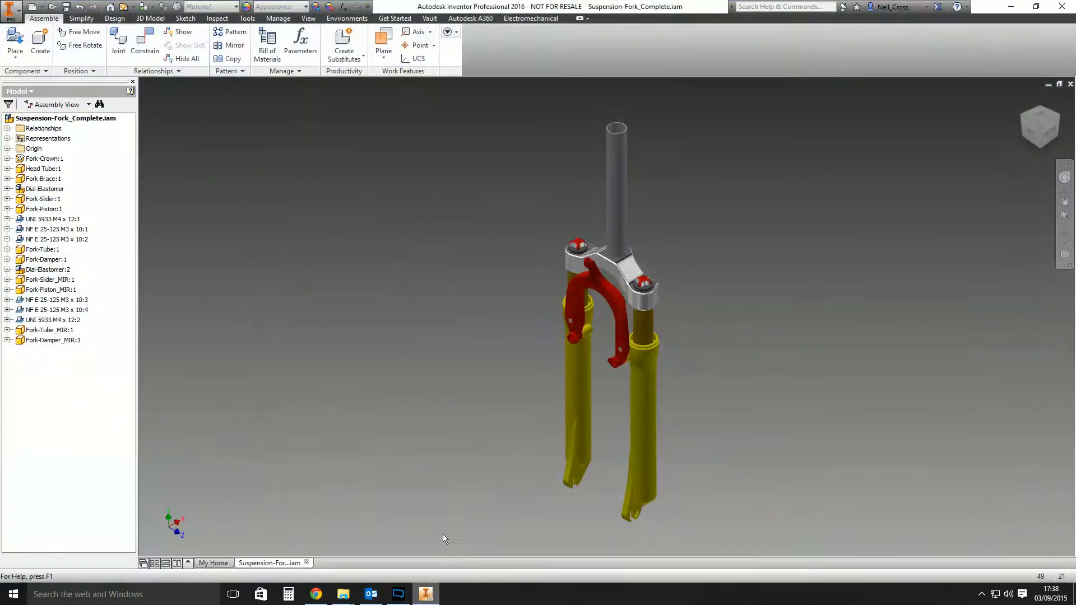
- Apply a new constraint on the fork slider to hear the custom connect sound
left_click(145, 45)
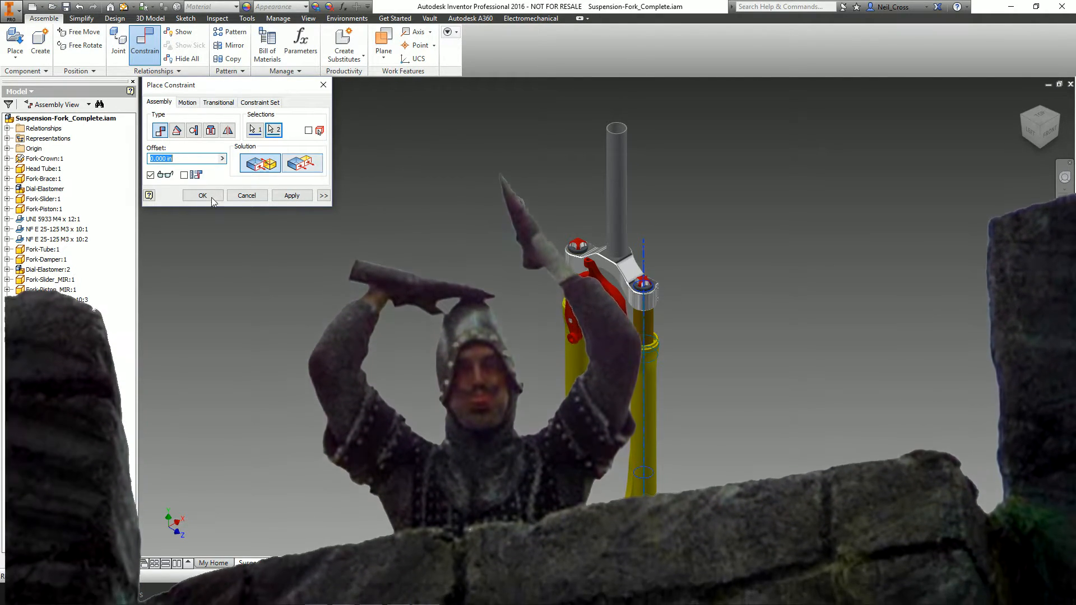
left_click(202, 196)
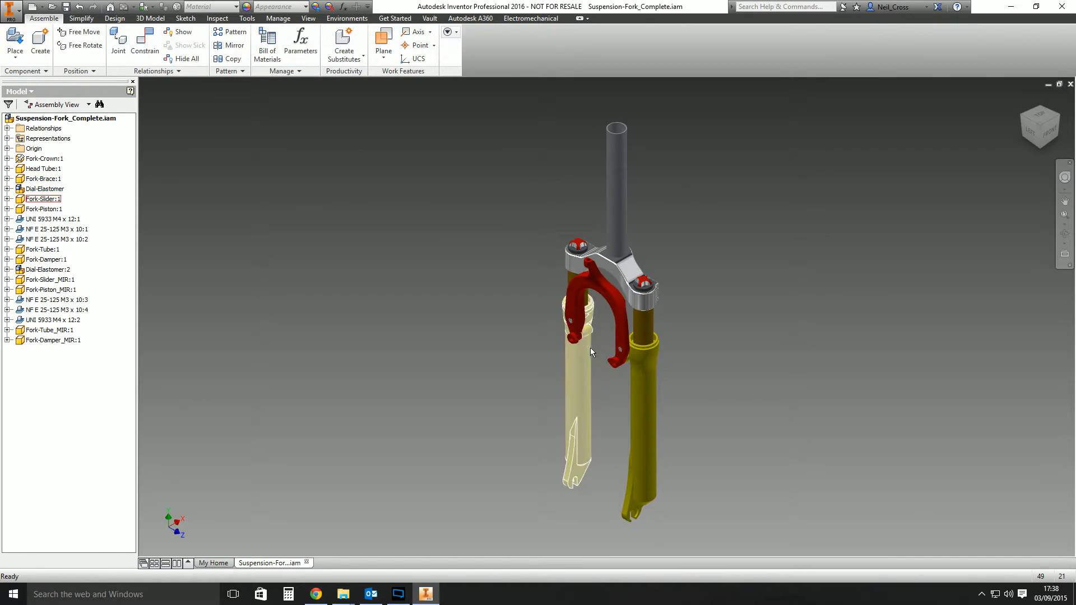
left_click(145, 44)
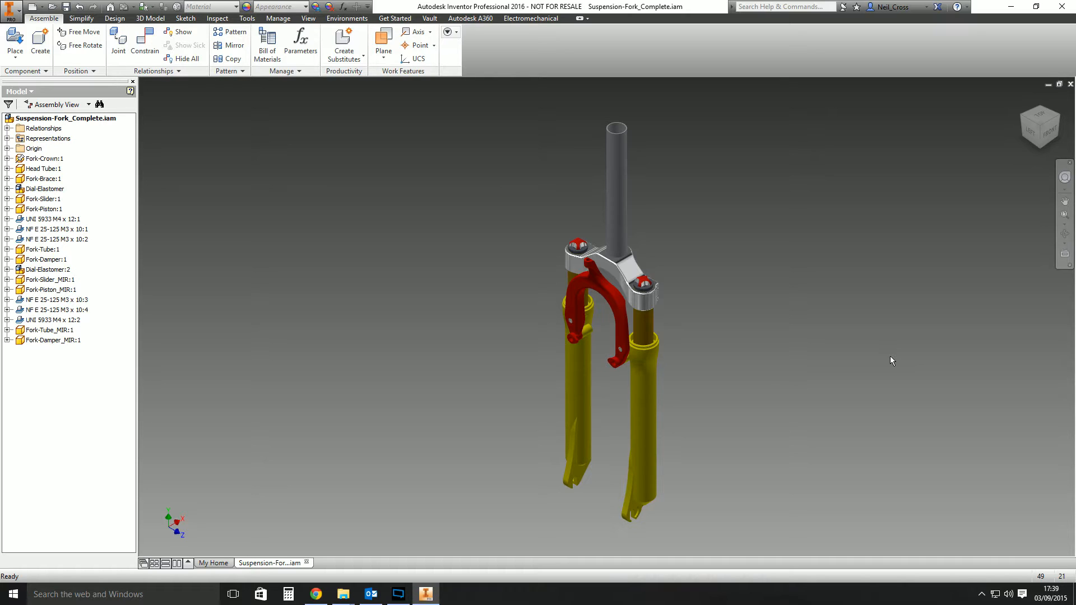
mouse_move(754, 304)
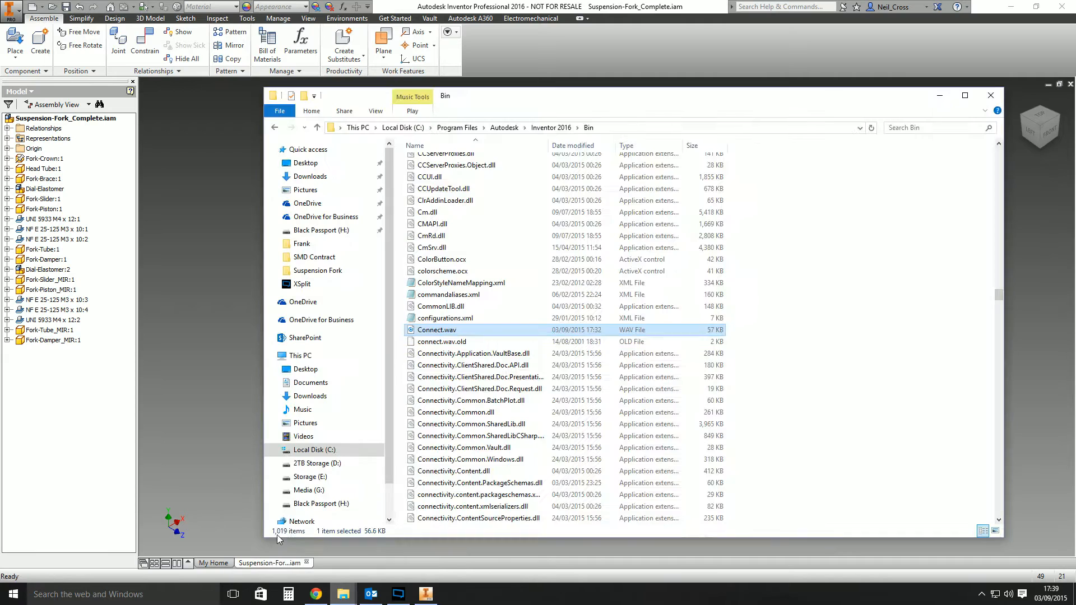
- Delete the custom Connect.wav from the Bin folder, leaving connect.wav.old
left_click(442, 342)
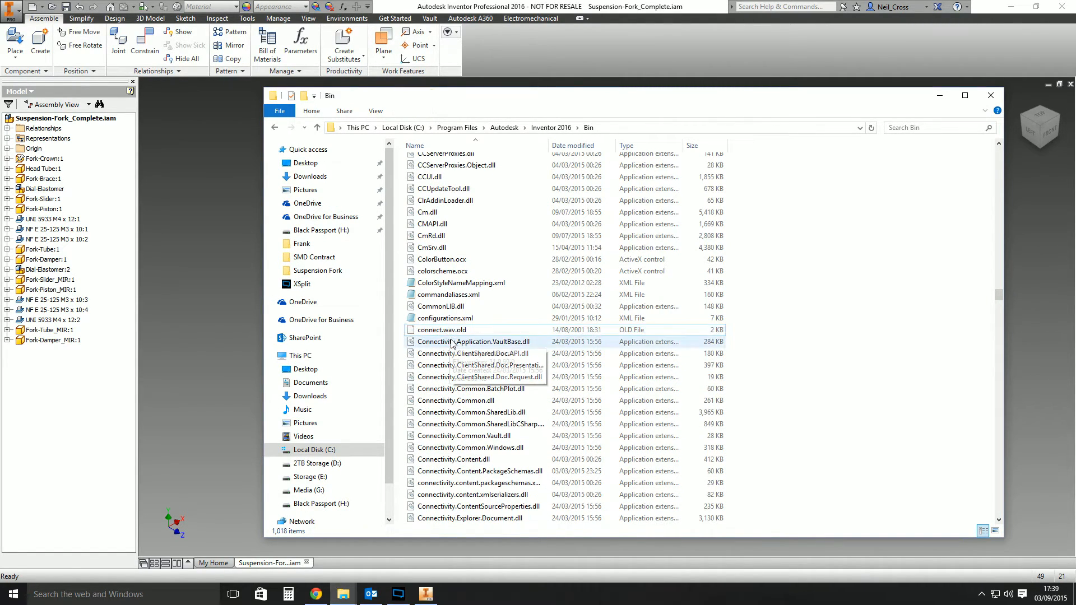
left_click(443, 330)
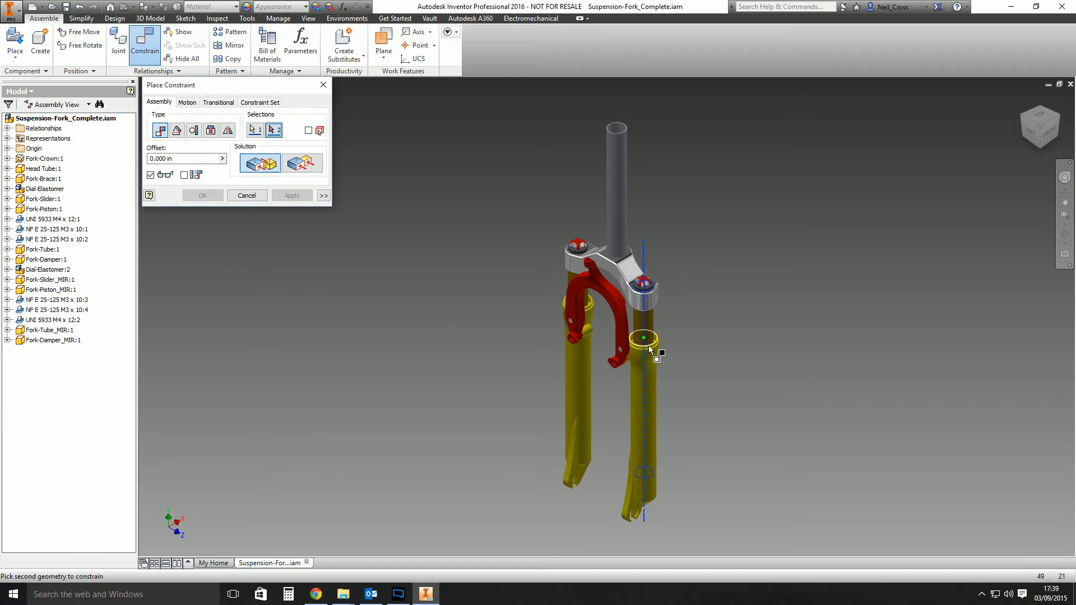
- Pick the second fork-tube geometry to apply the constraint without the custom sound
left_click(247, 195)
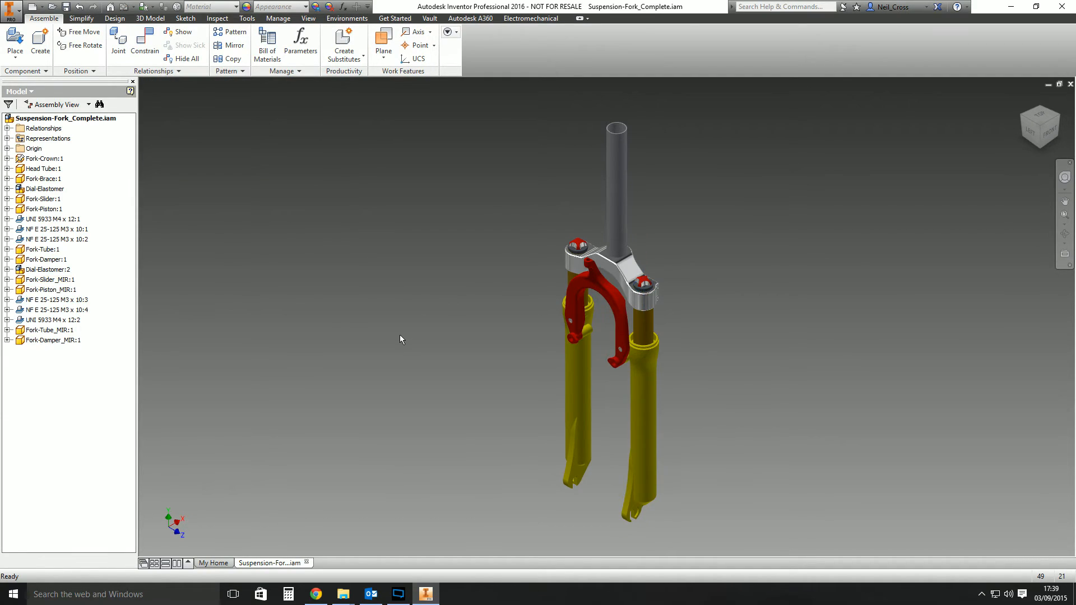
mouse_move(394, 328)
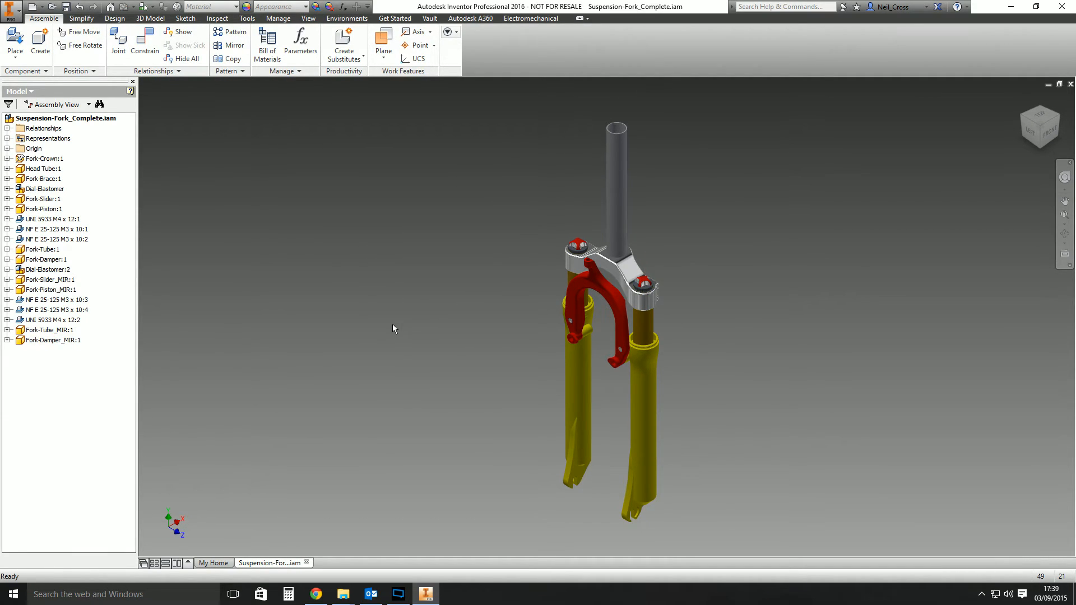
mouse_move(482, 364)
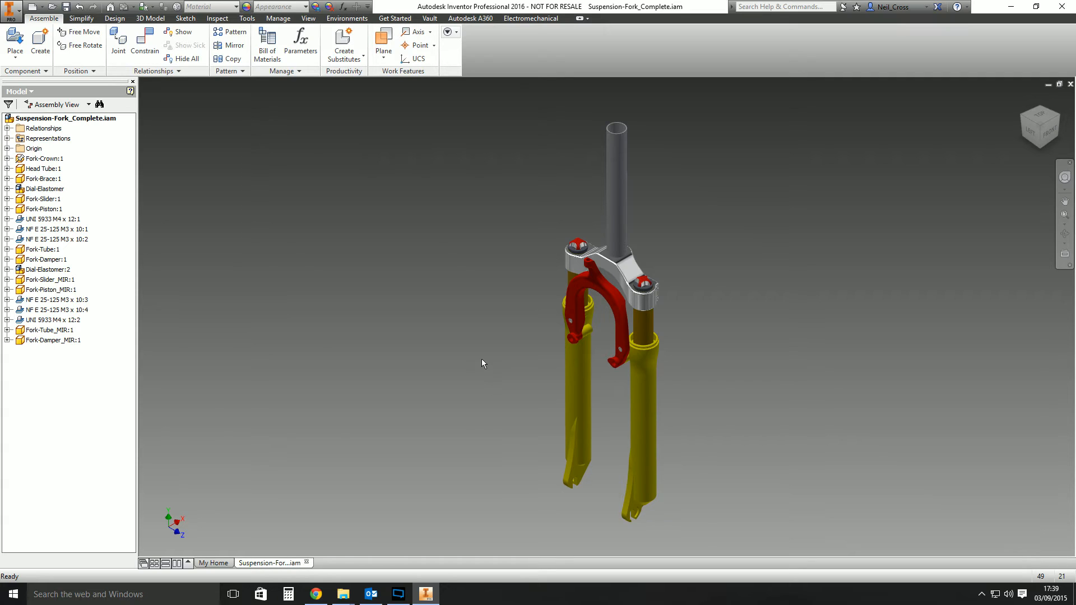
mouse_move(158, 146)
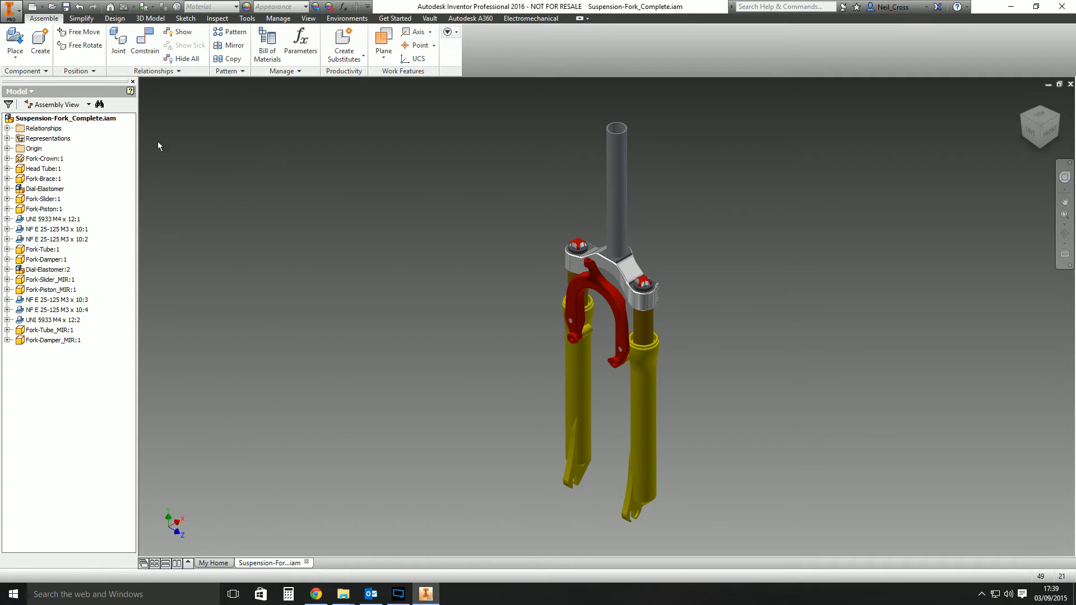